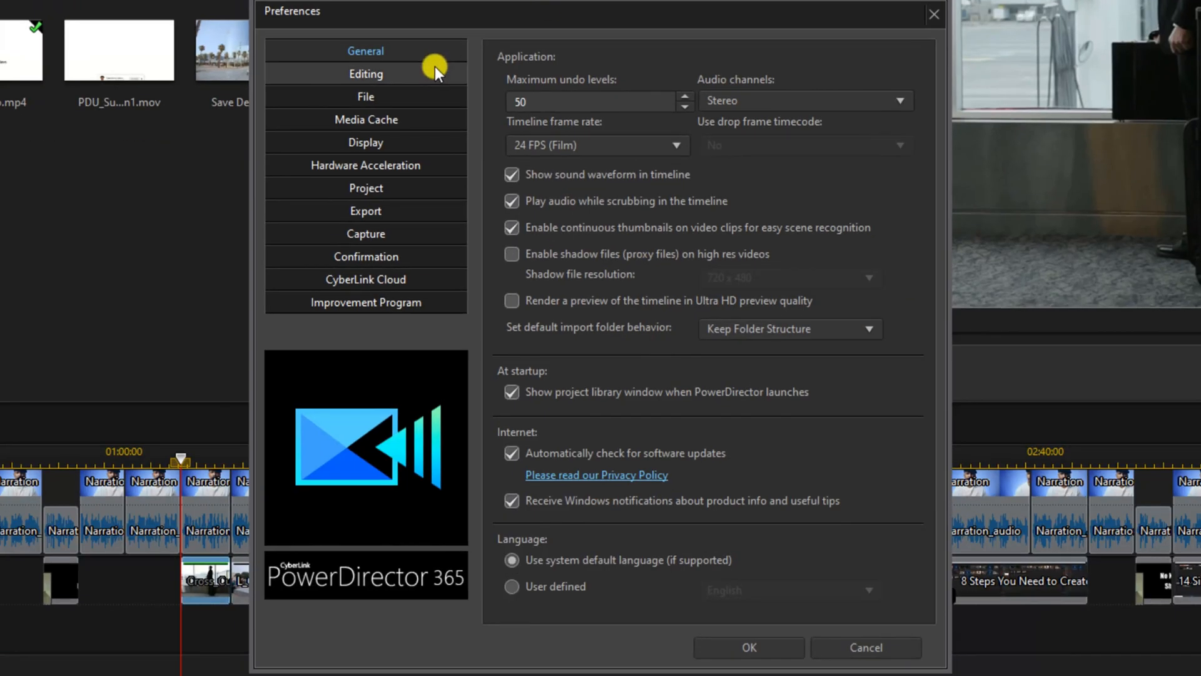
Tick 'Reverse timeline track order (track 1 at bottom)' under Editing preferences and confirm
click(366, 74)
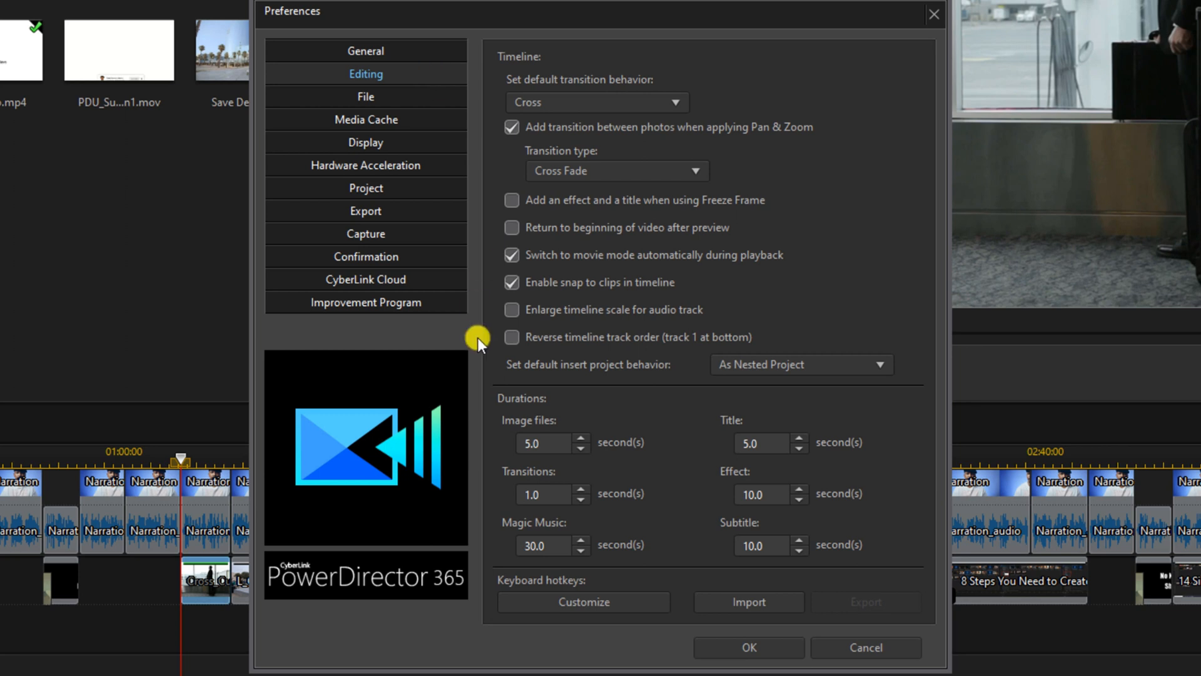
click(511, 337)
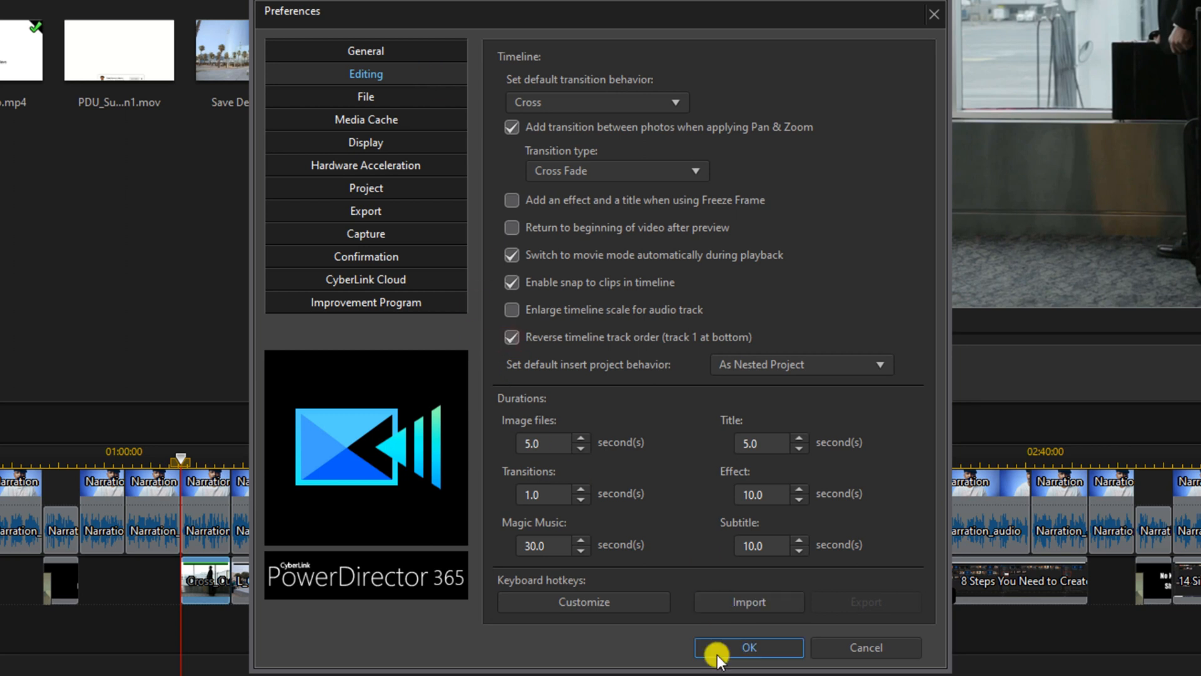
click(748, 647)
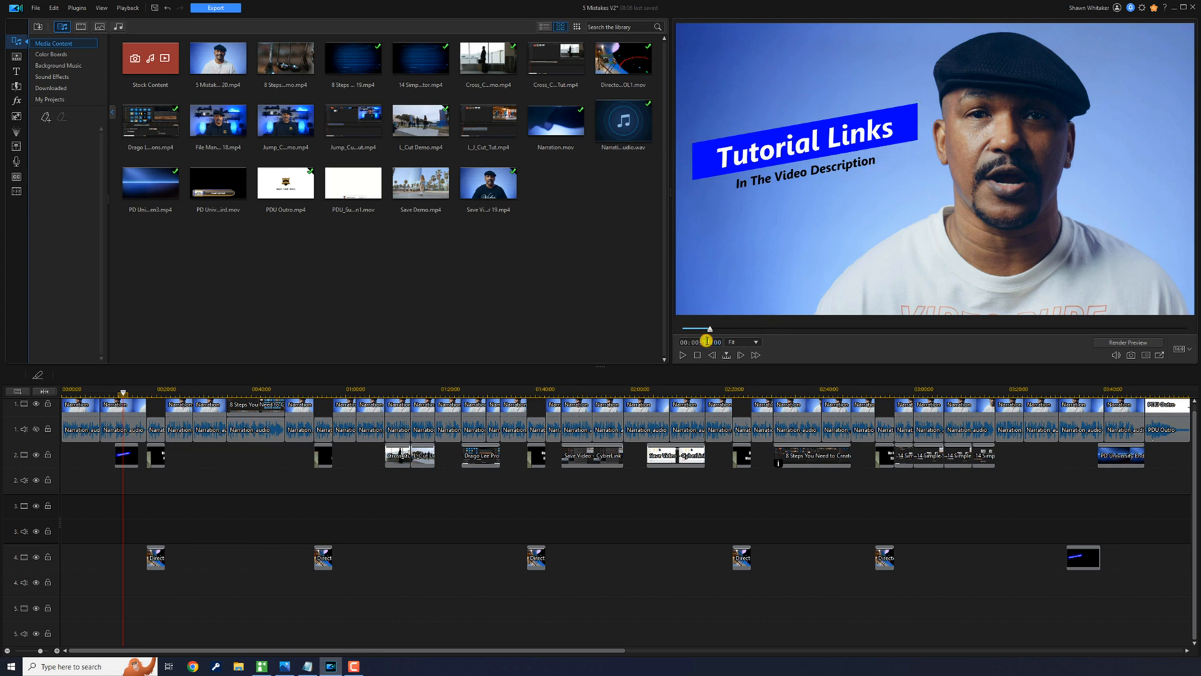
Play the project until the 'No Editing Process' title appears
click(151, 391)
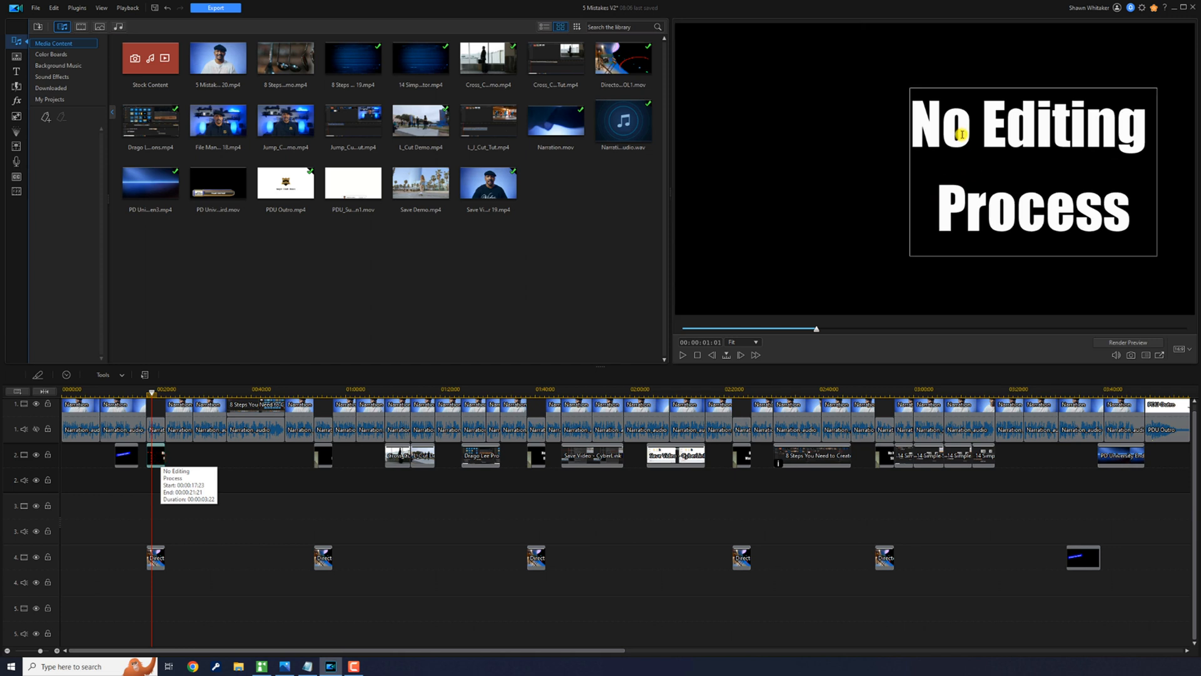
Select the 'No Editing Process' title in the preview and drag it to the frame centre
click(964, 134)
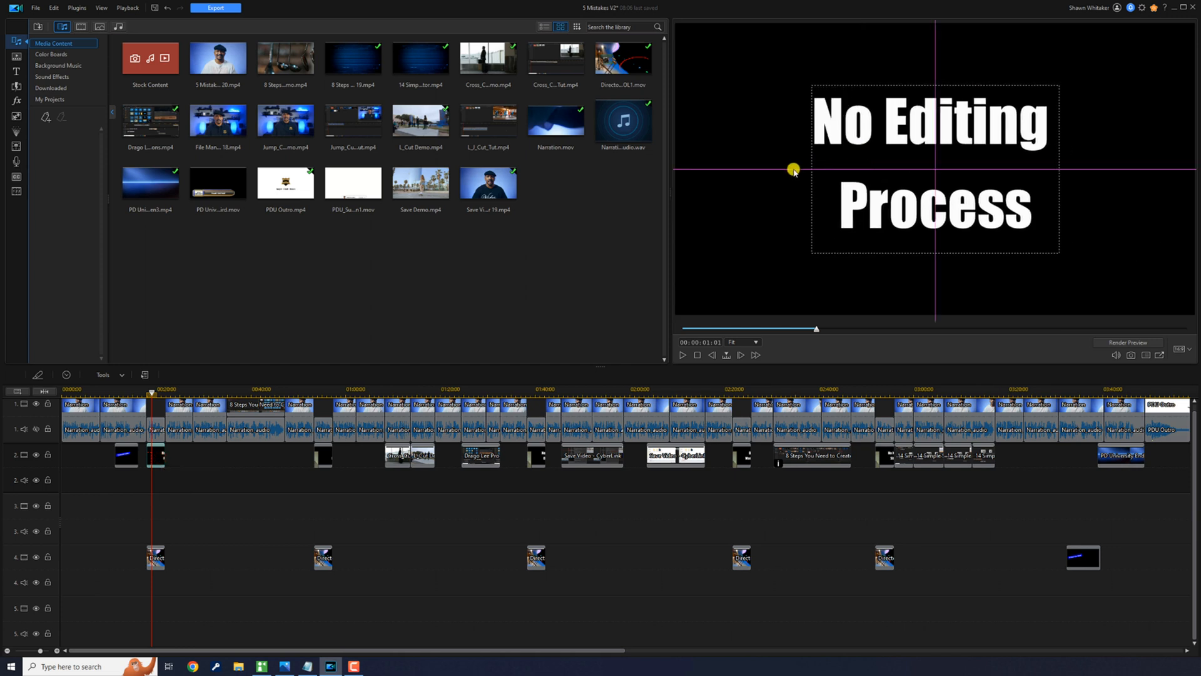
drag(795, 169, 720, 167)
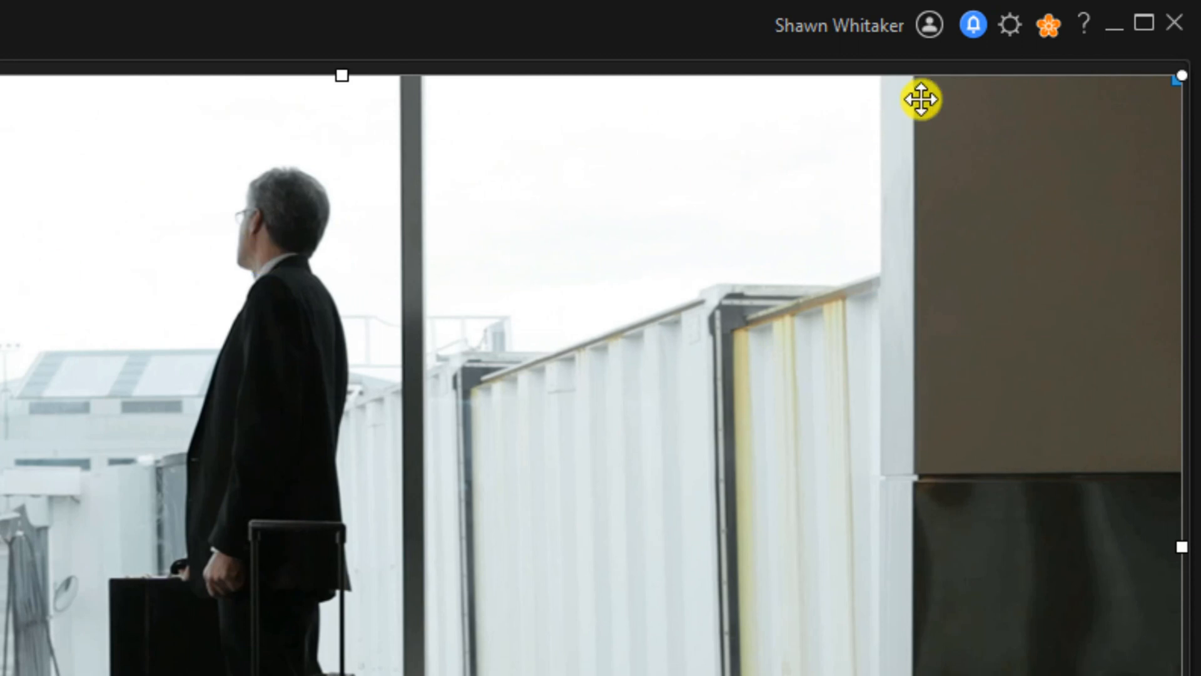
mouse_move(1010, 25)
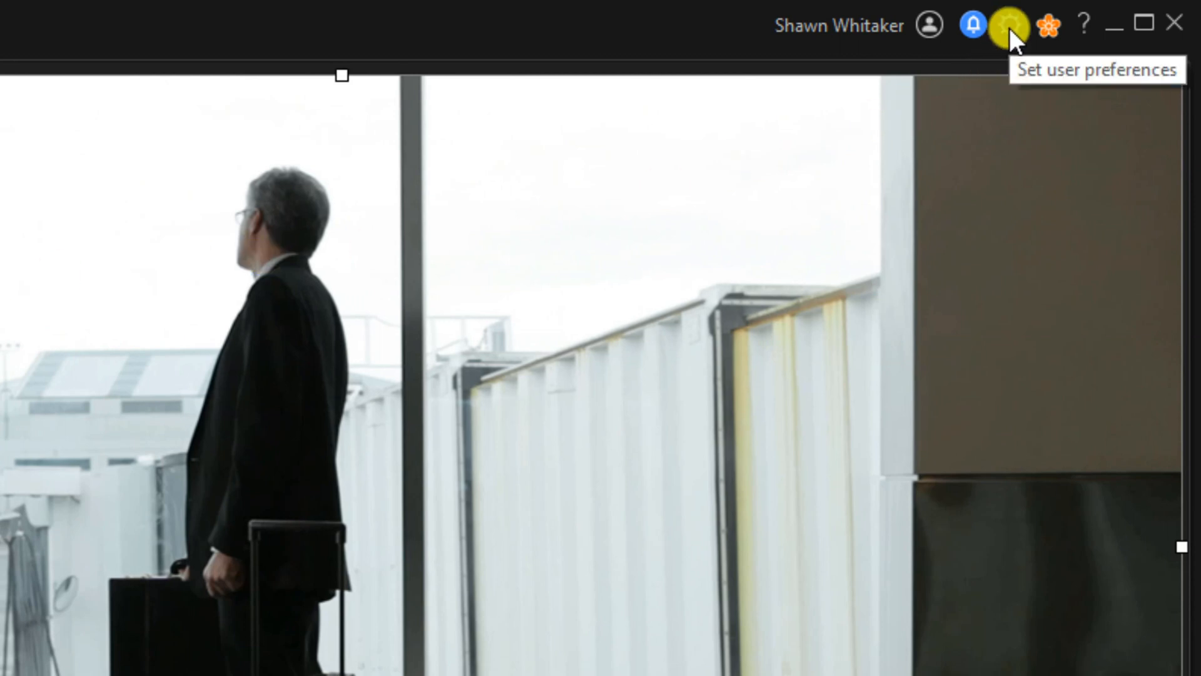
Turn on 'Reverse timeline track order (track 1 at bottom)' in Editing preferences
click(1010, 25)
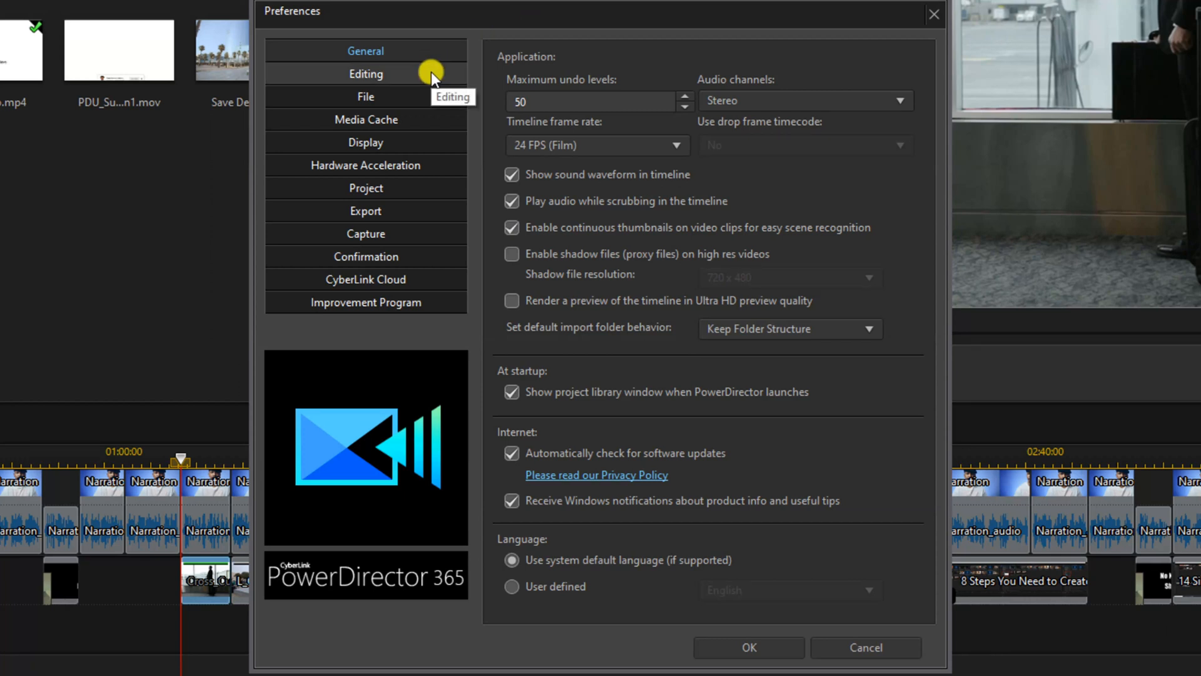
click(365, 74)
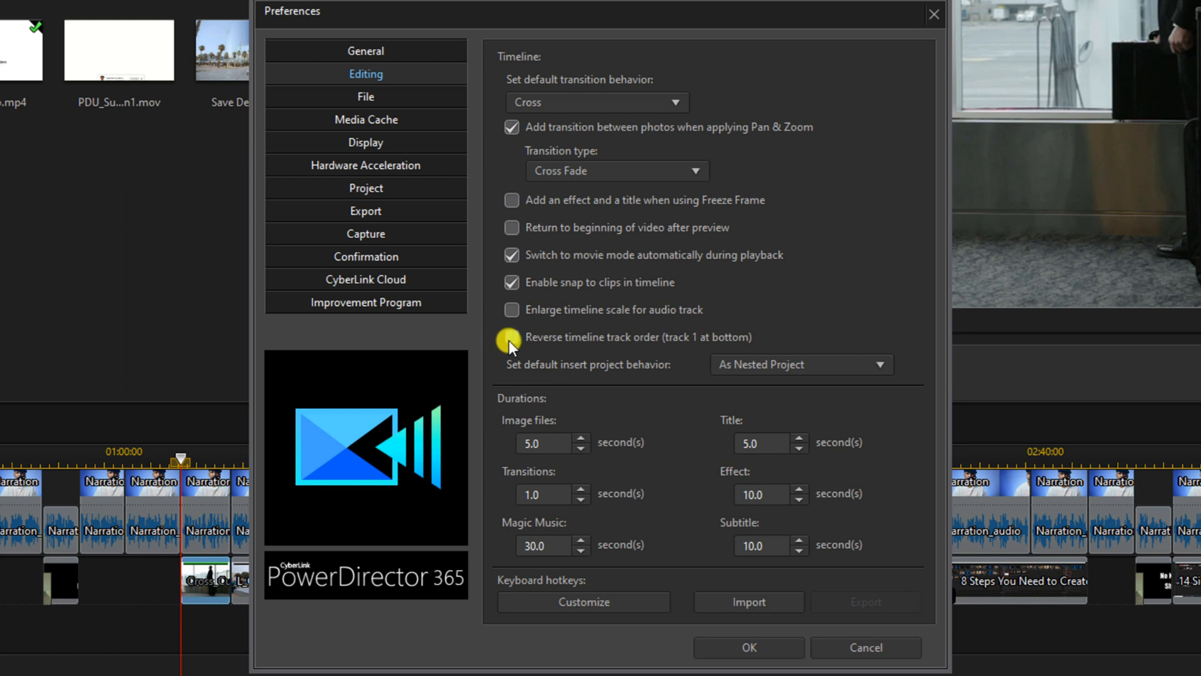
click(511, 338)
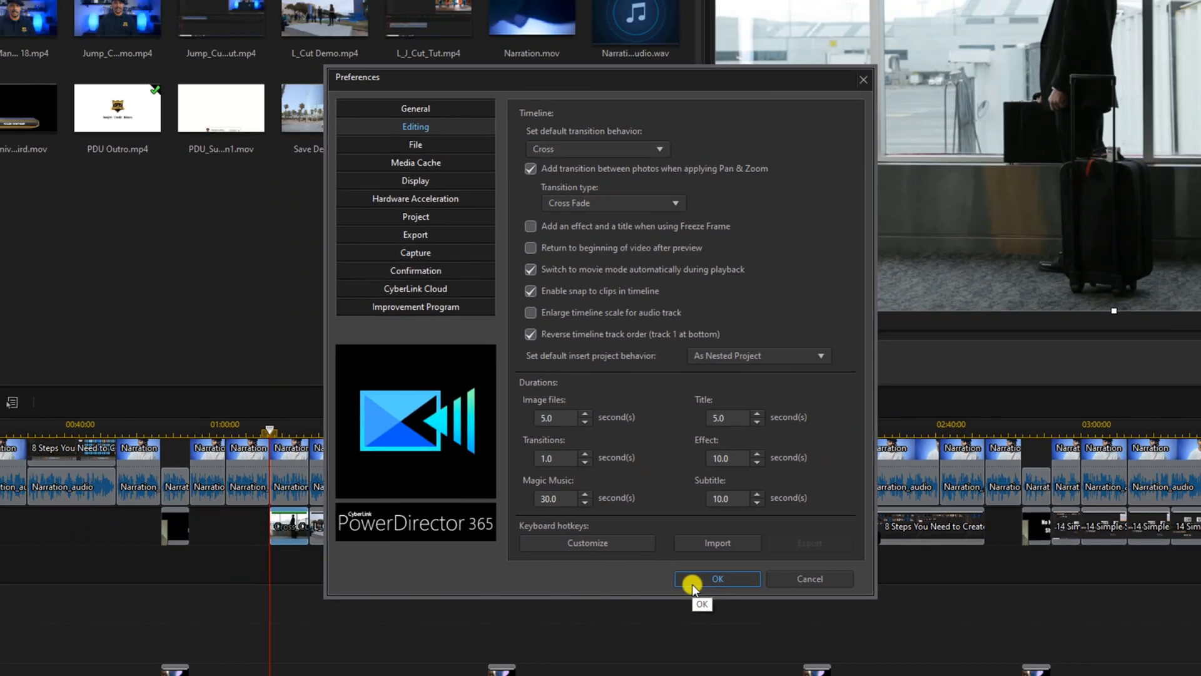
Apply the preferences and return playback to the earlier talking-head shot
click(716, 579)
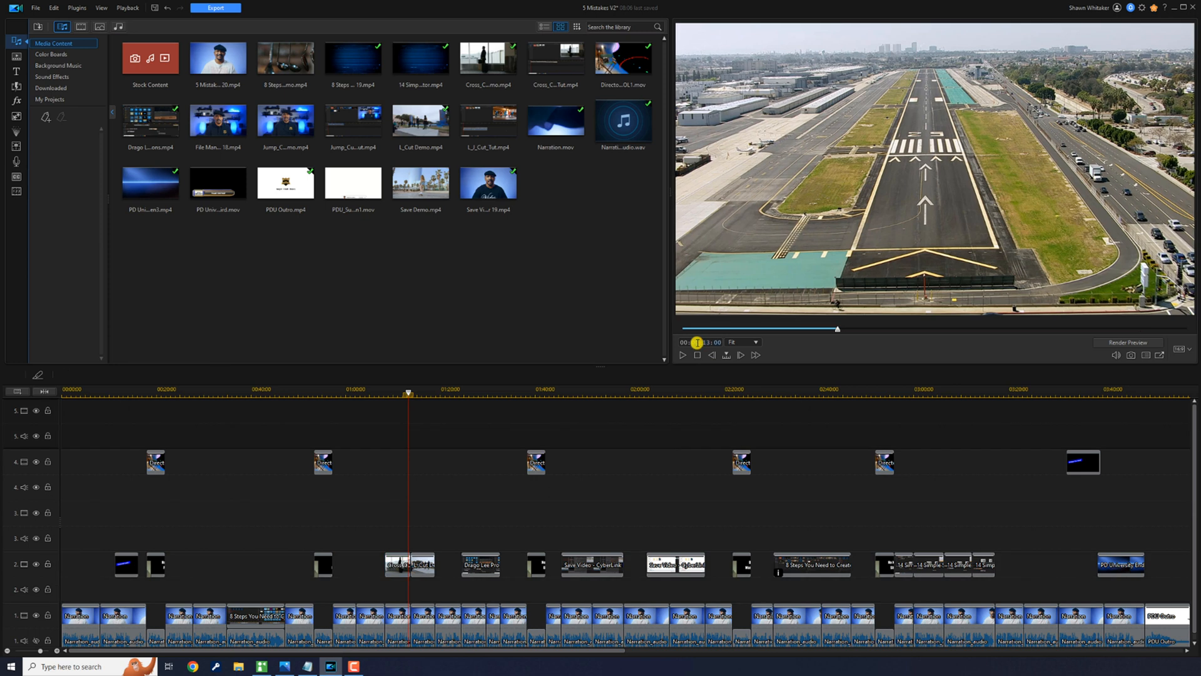
click(124, 390)
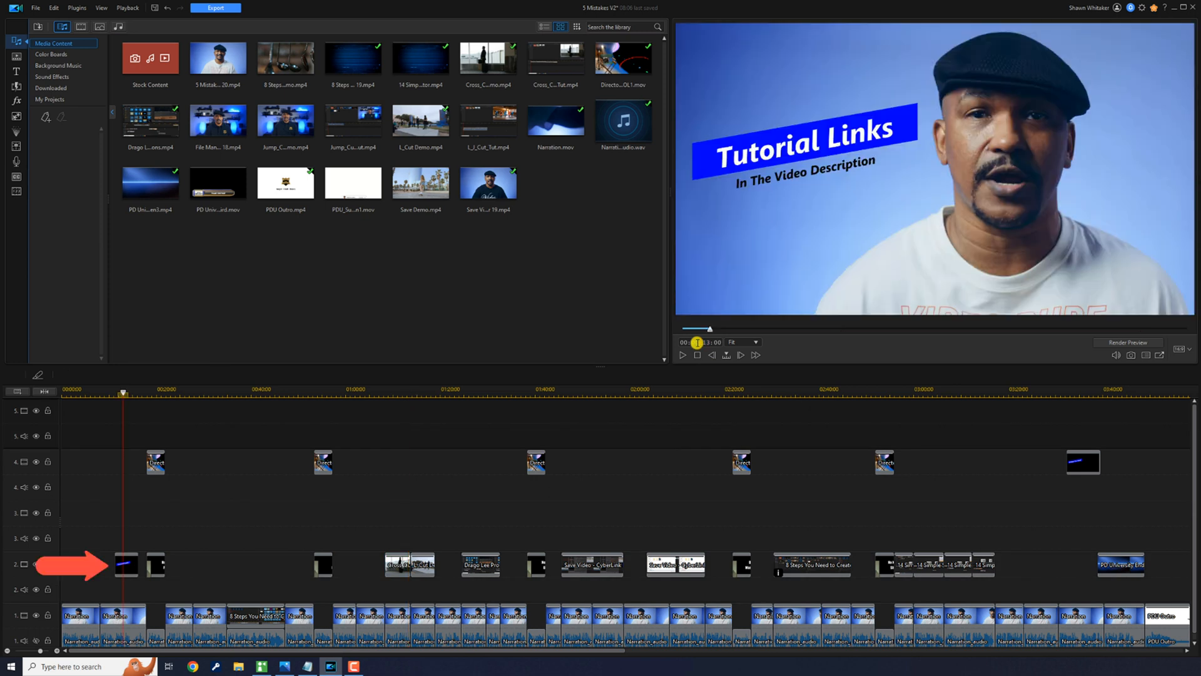